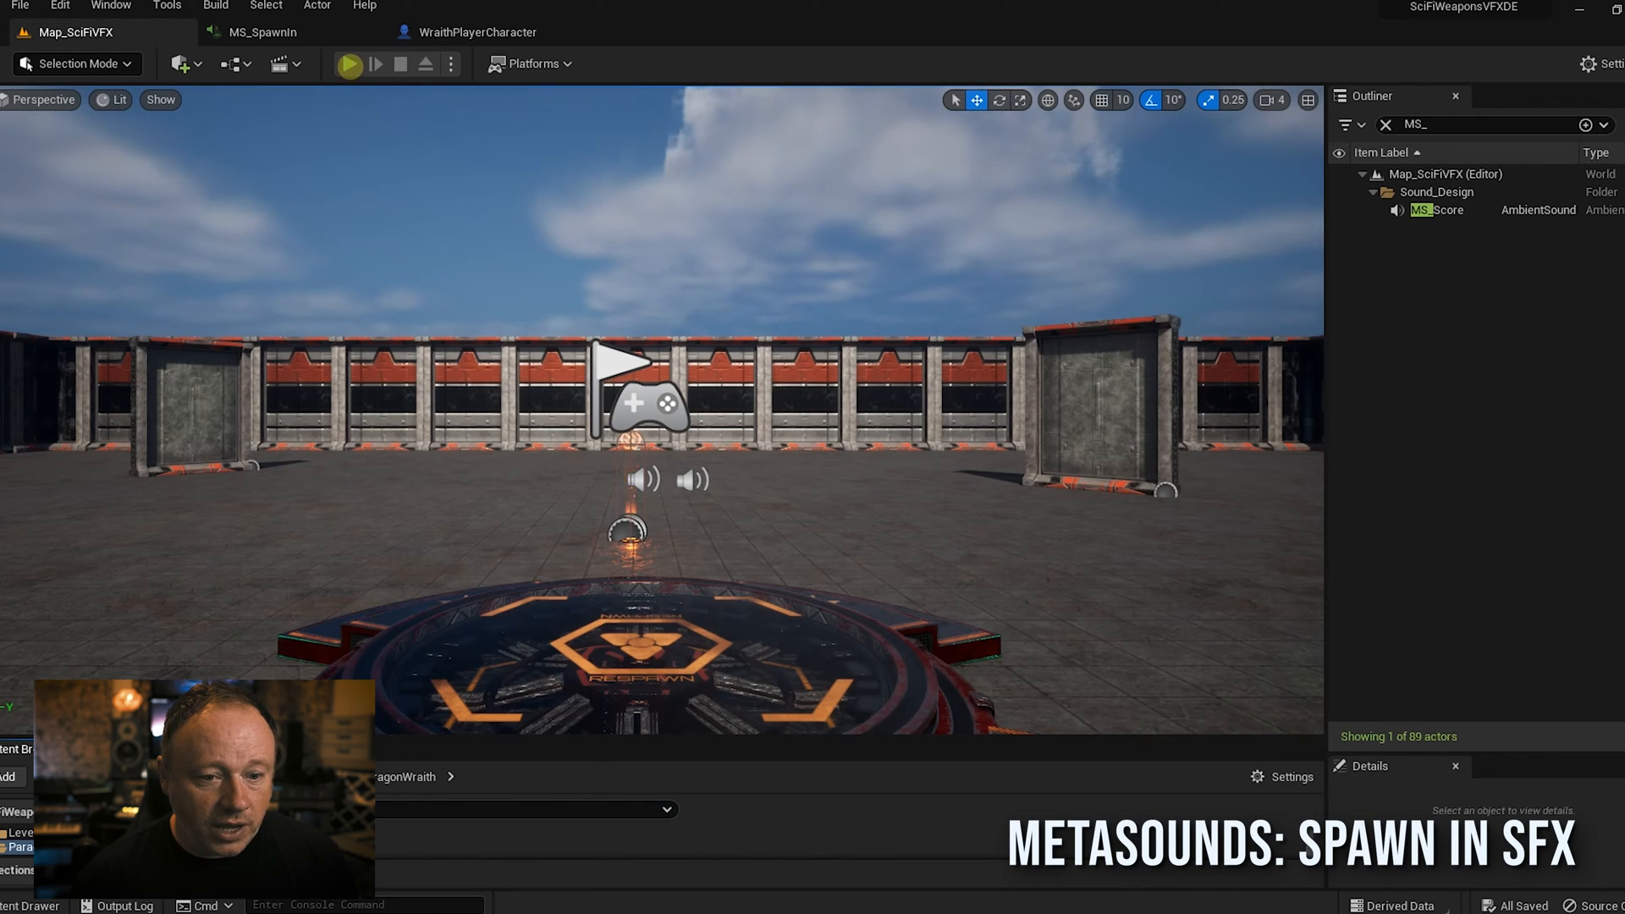
# Step: Launch a Play In Editor session of the sci-fi map to spawn the character on the pad
pyautogui.click(347, 64)
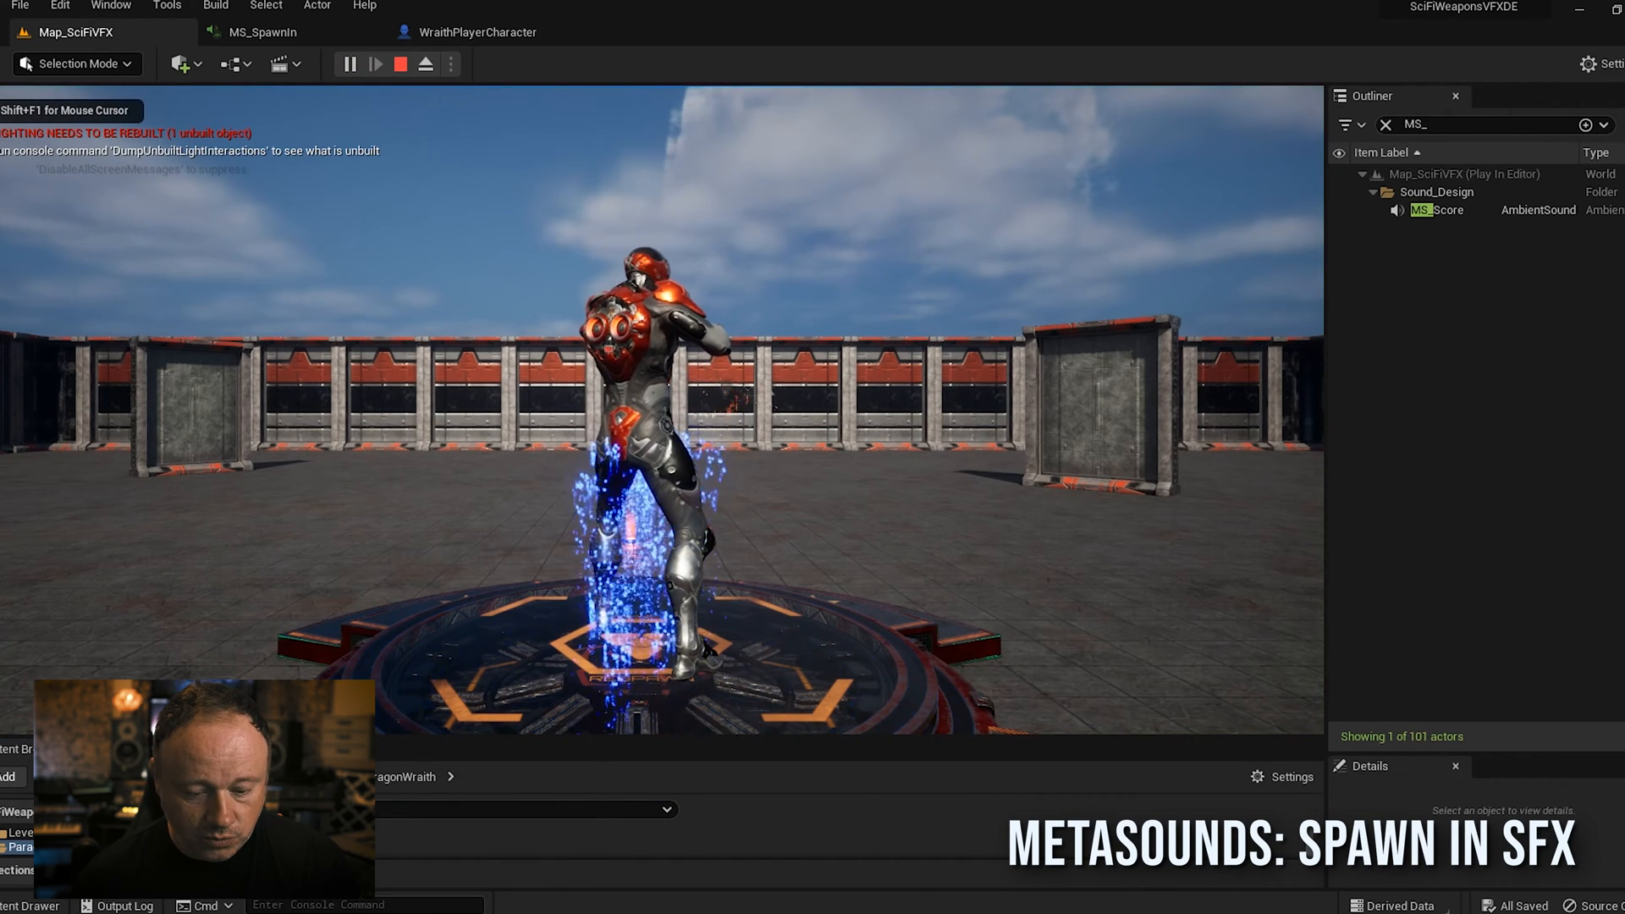